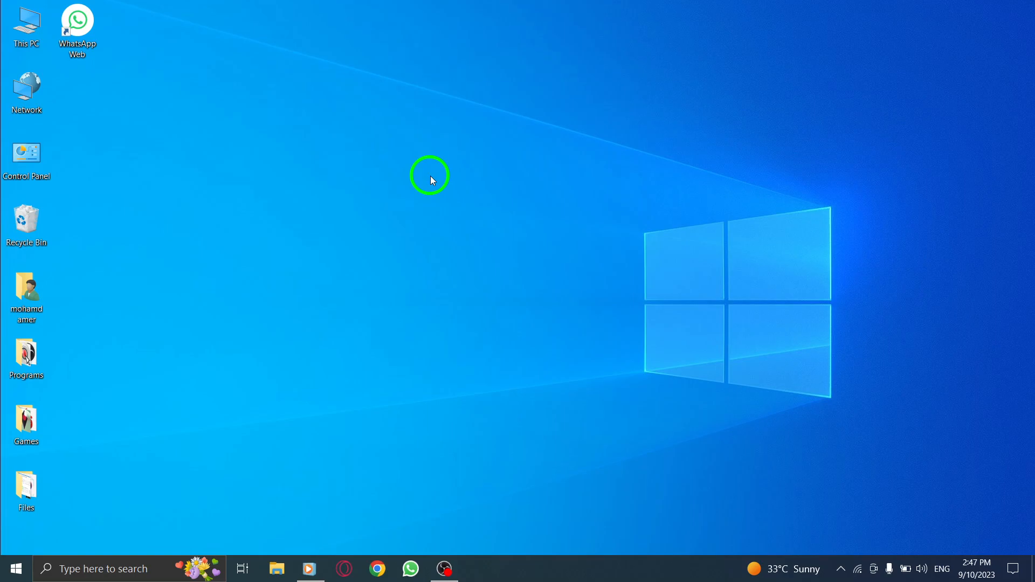
mouse_move(428, 190)
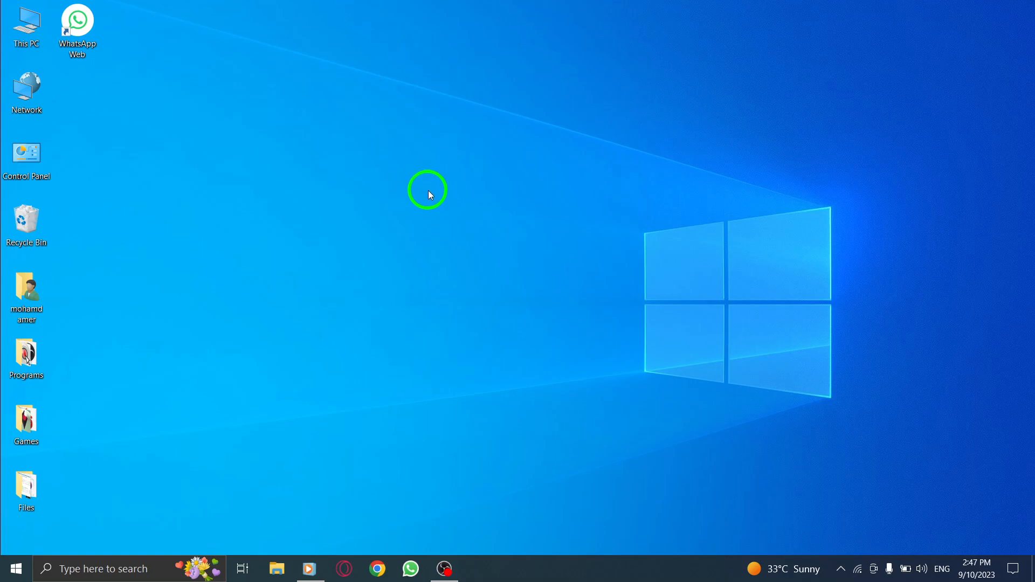
mouse_move(418, 220)
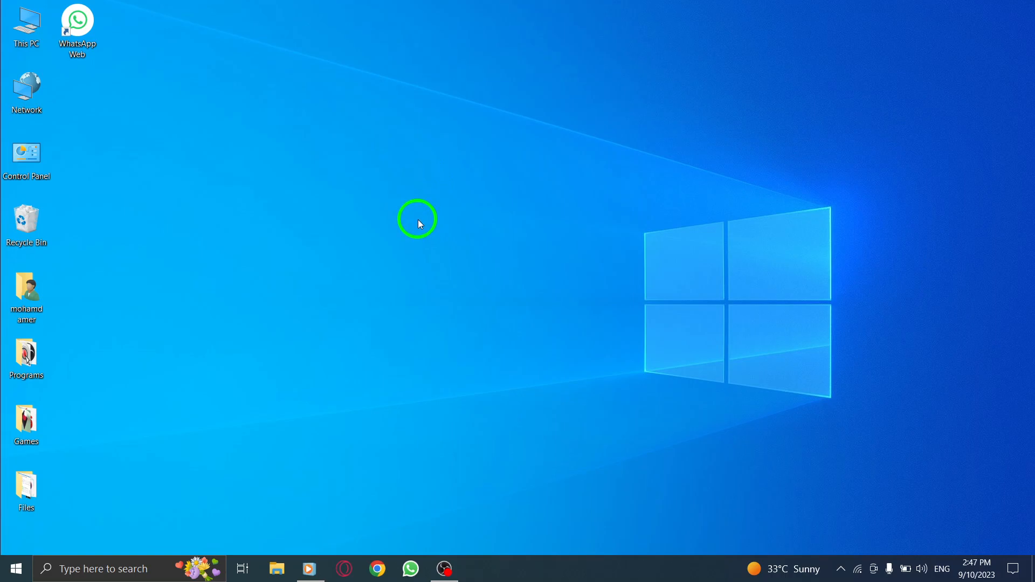
mouse_move(407, 252)
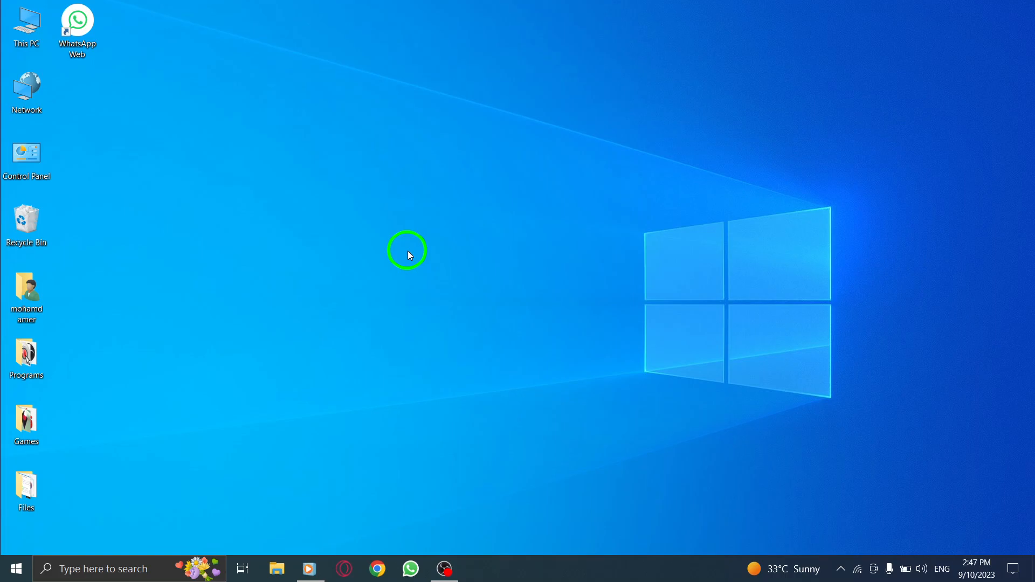
mouse_move(411, 568)
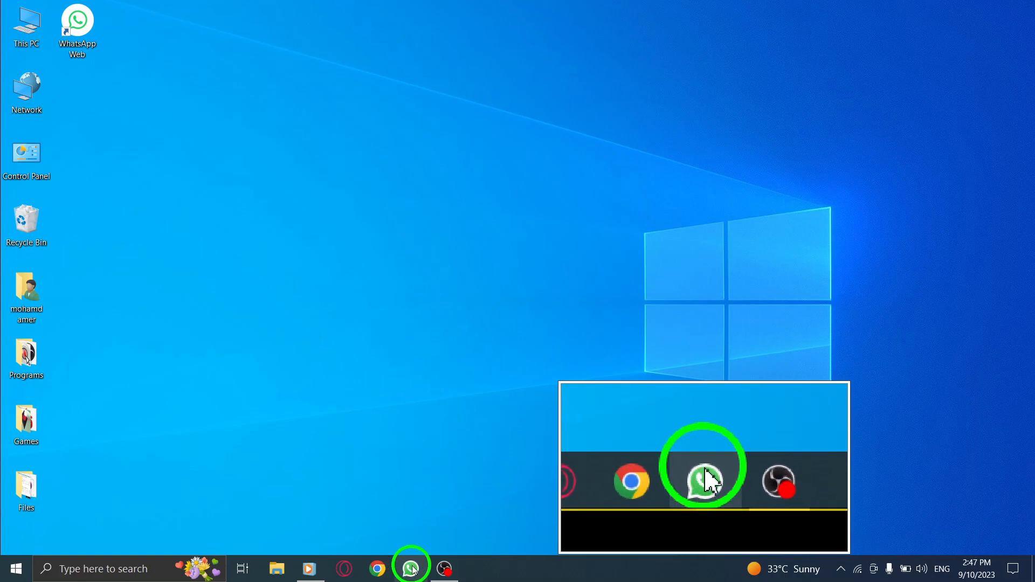
Launch WhatsApp from the taskbar and filter the chat list to Non-contacts only
left_click(411, 568)
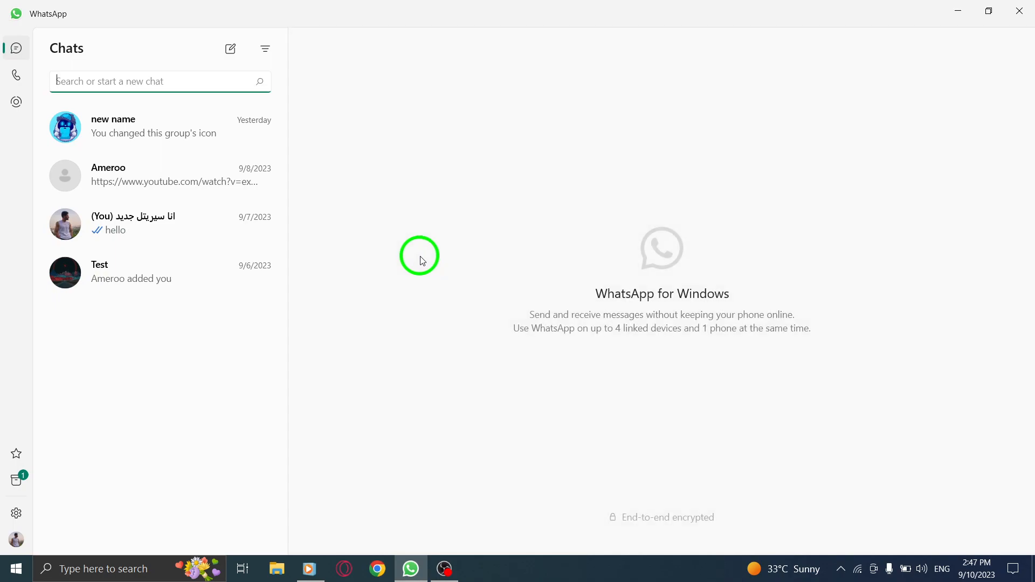
mouse_move(263, 52)
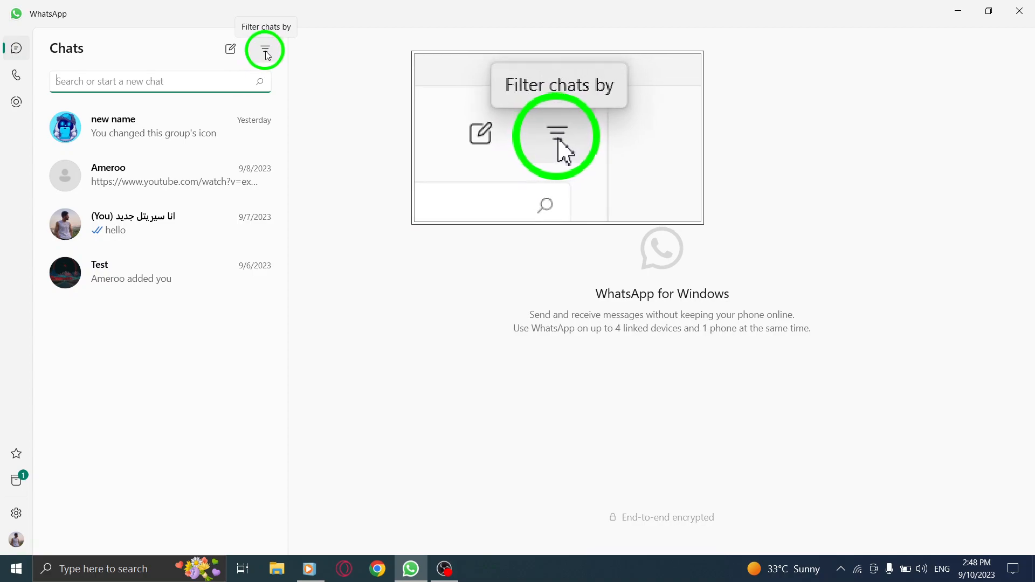
left_click(265, 49)
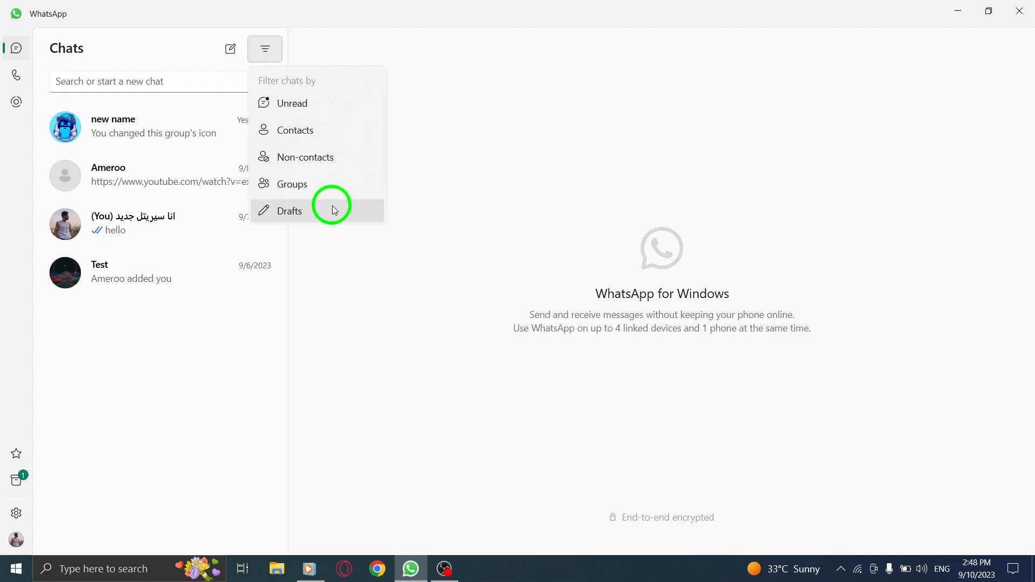
mouse_move(281, 157)
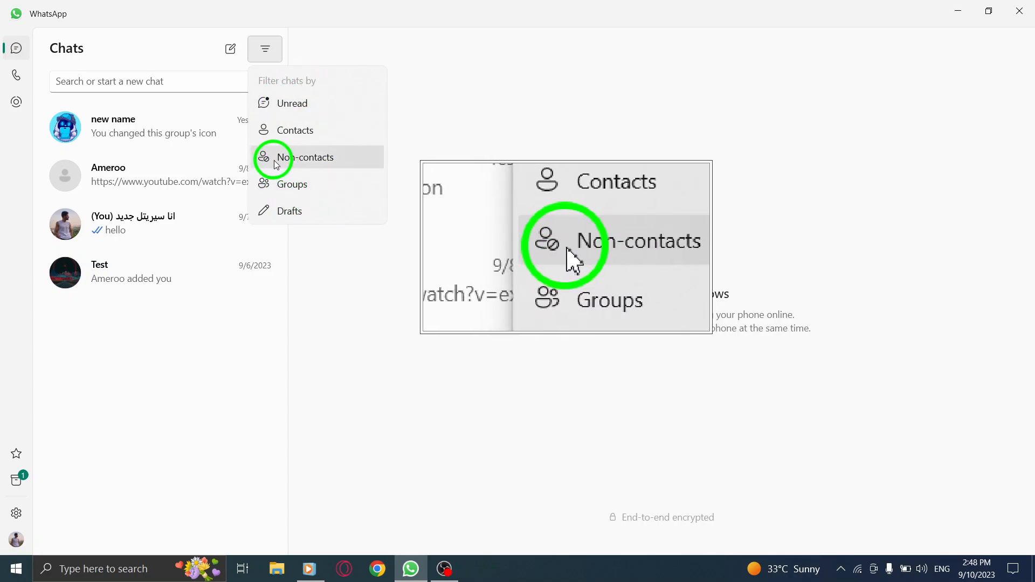
left_click(305, 157)
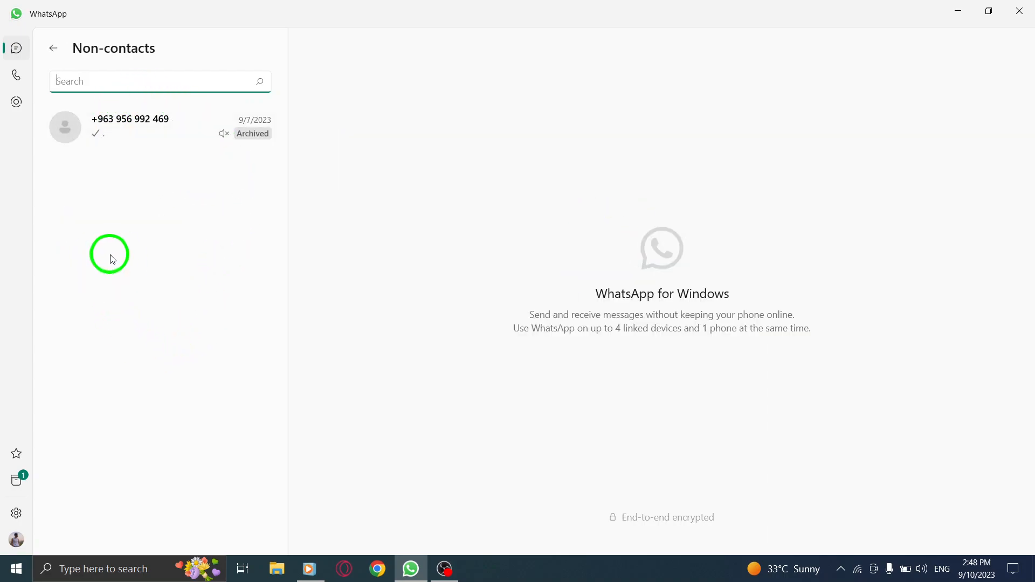
mouse_move(178, 311)
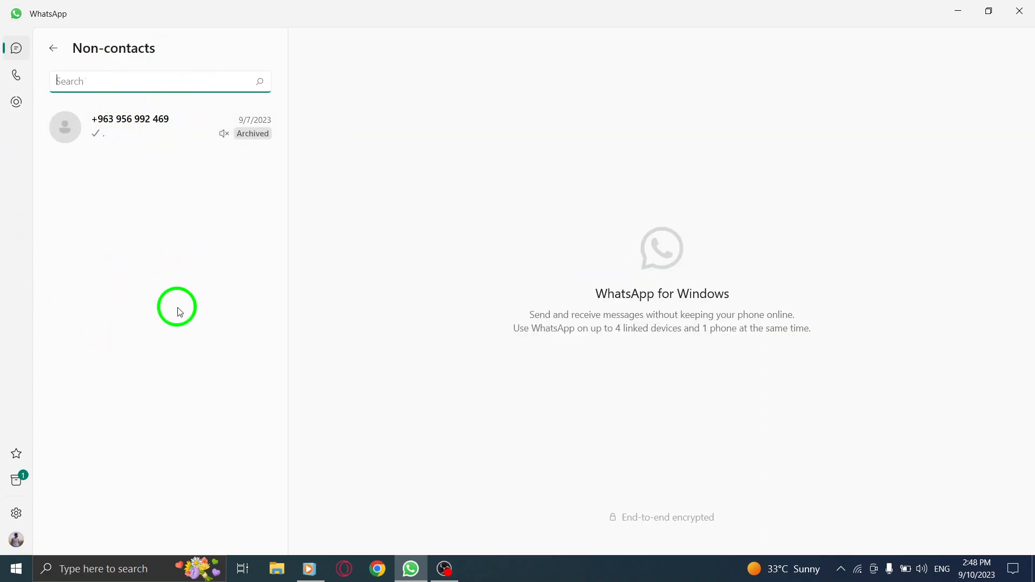
mouse_move(139, 260)
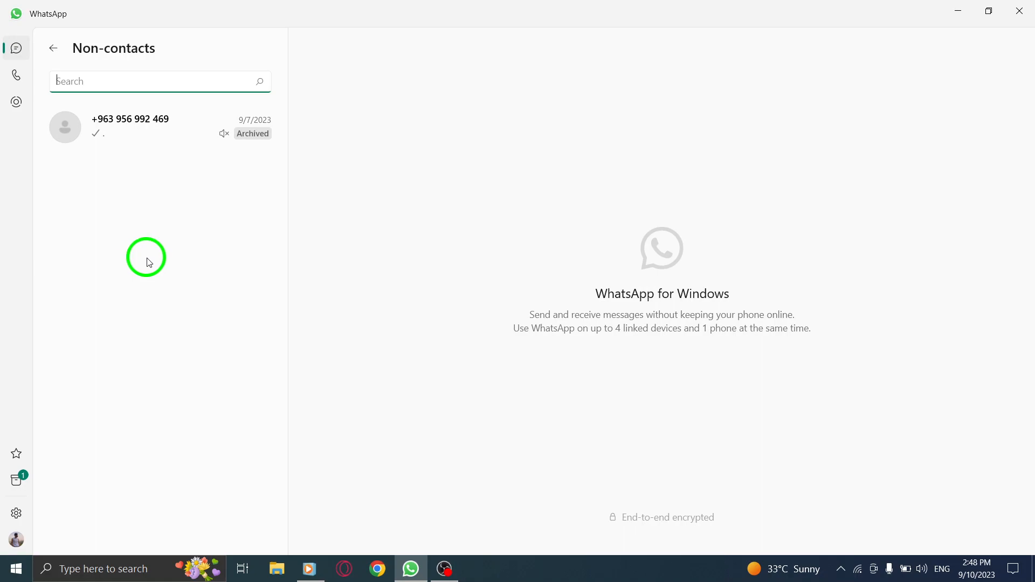
mouse_move(267, 244)
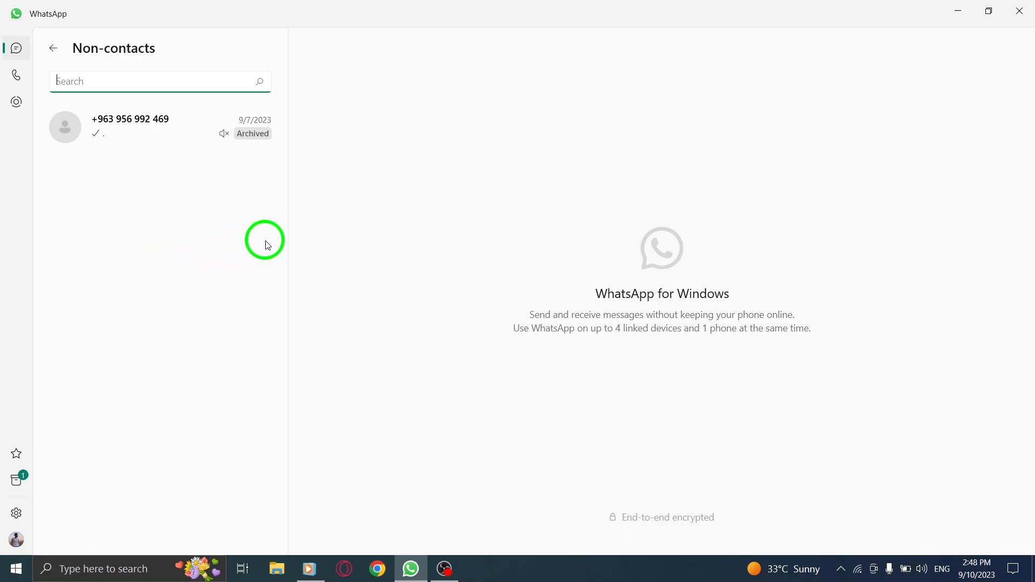
mouse_move(936, 113)
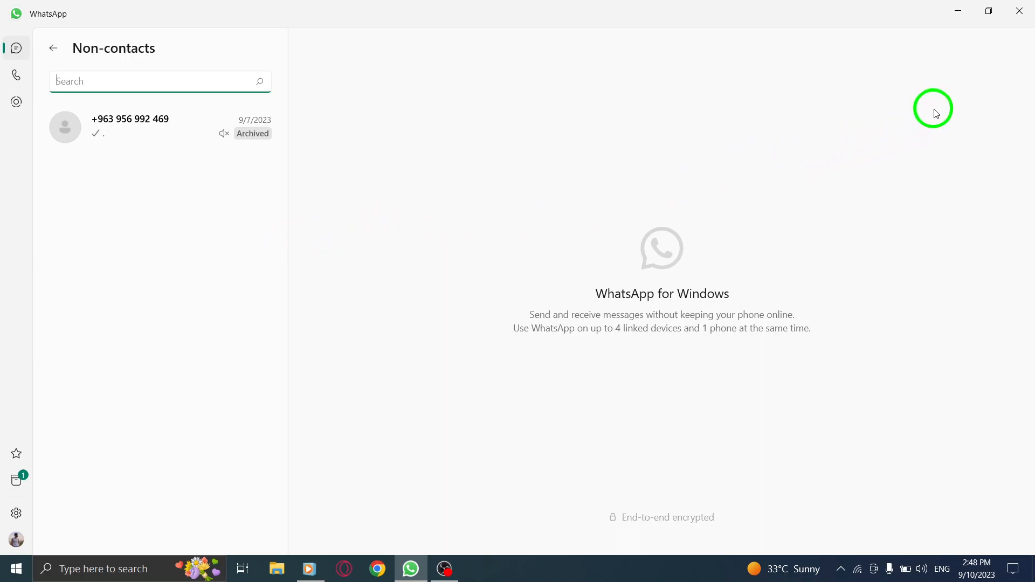
Close the WhatsApp window, returning to the Windows desktop
left_click(958, 12)
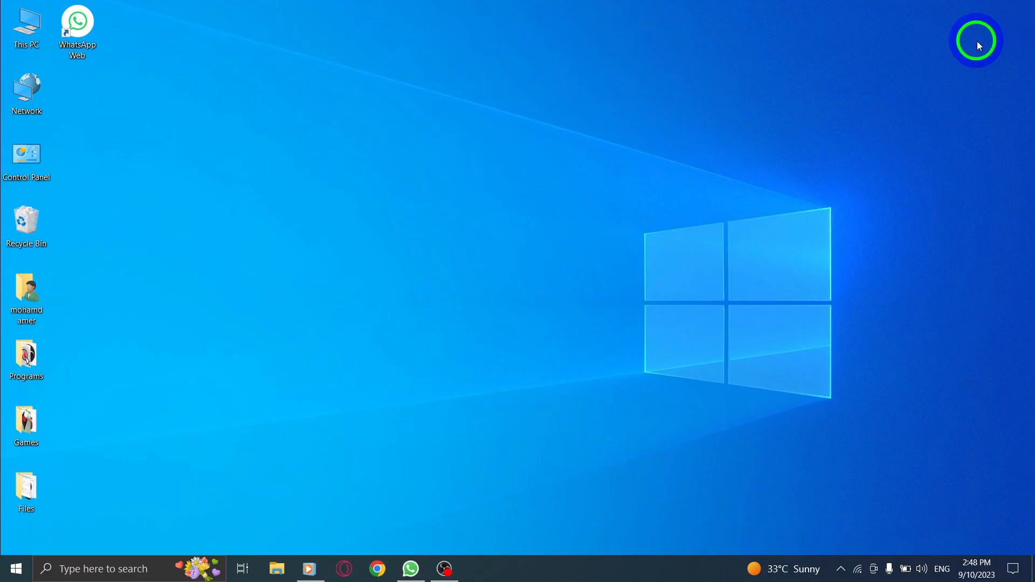
mouse_move(535, 255)
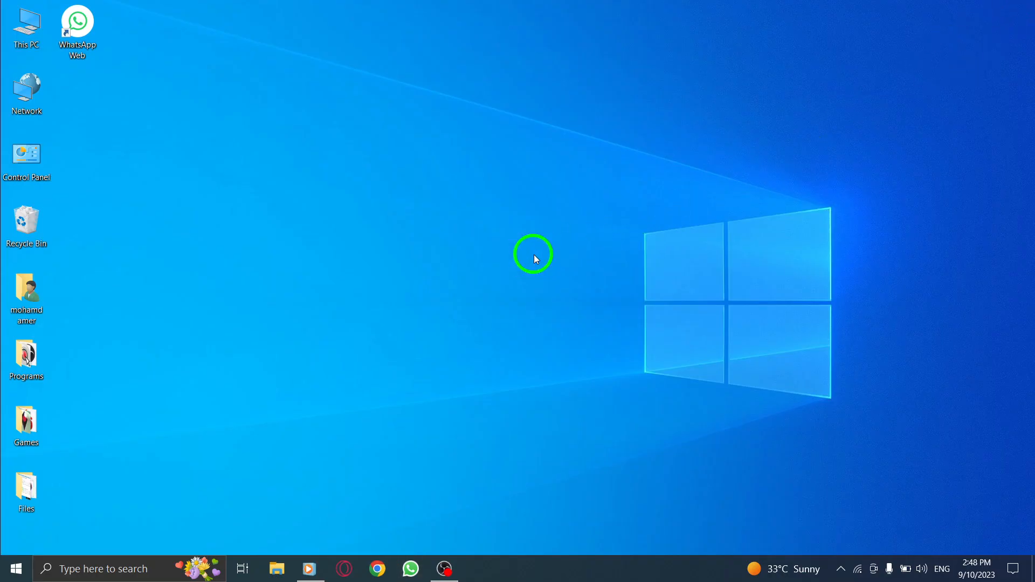